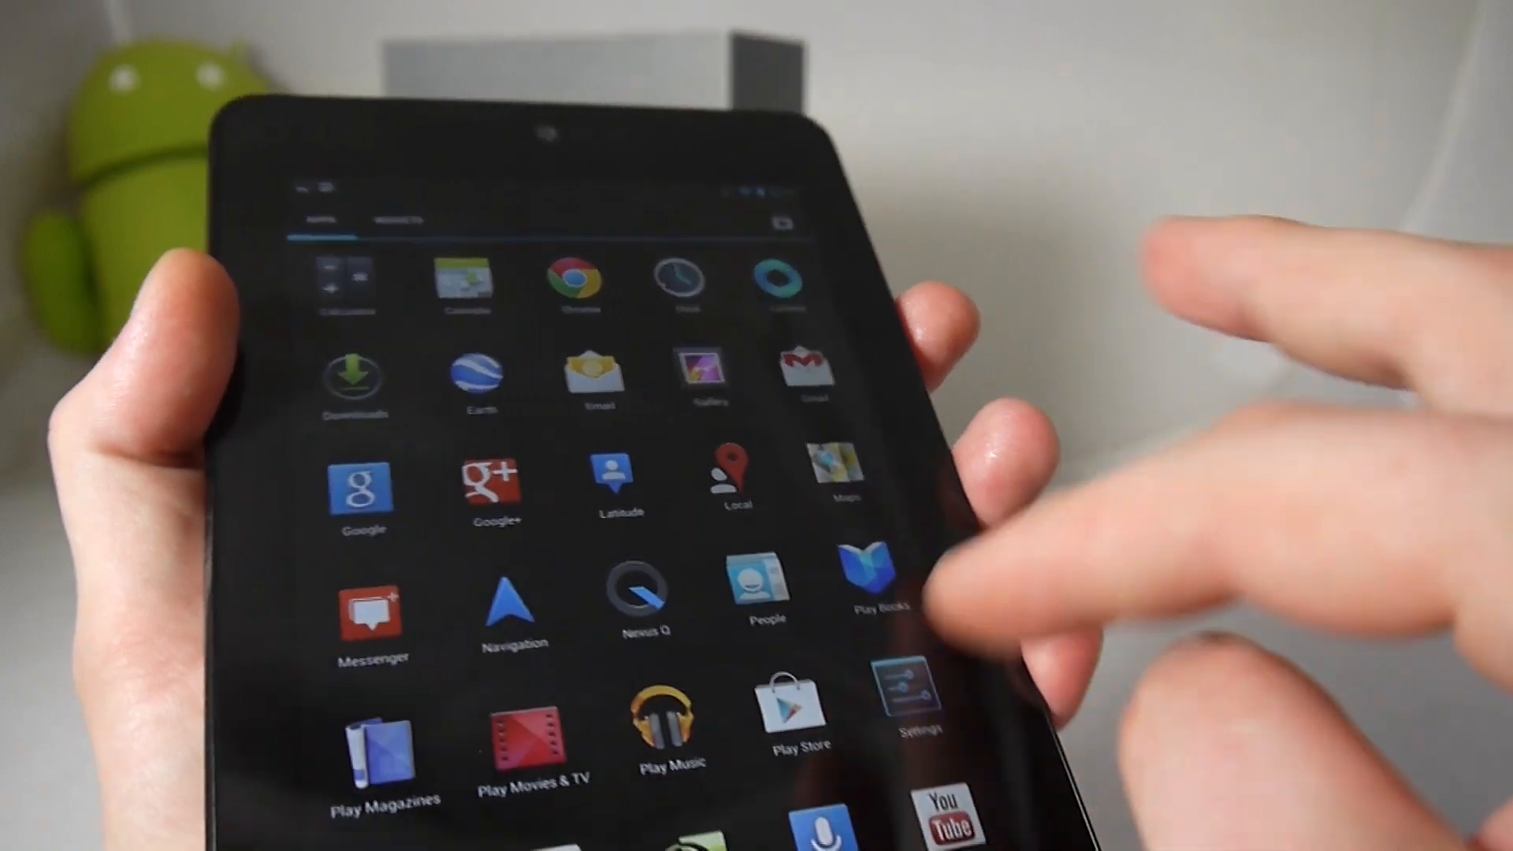
- Return to the home screen showing the movies widget with the Transformers title
left_click(867, 578)
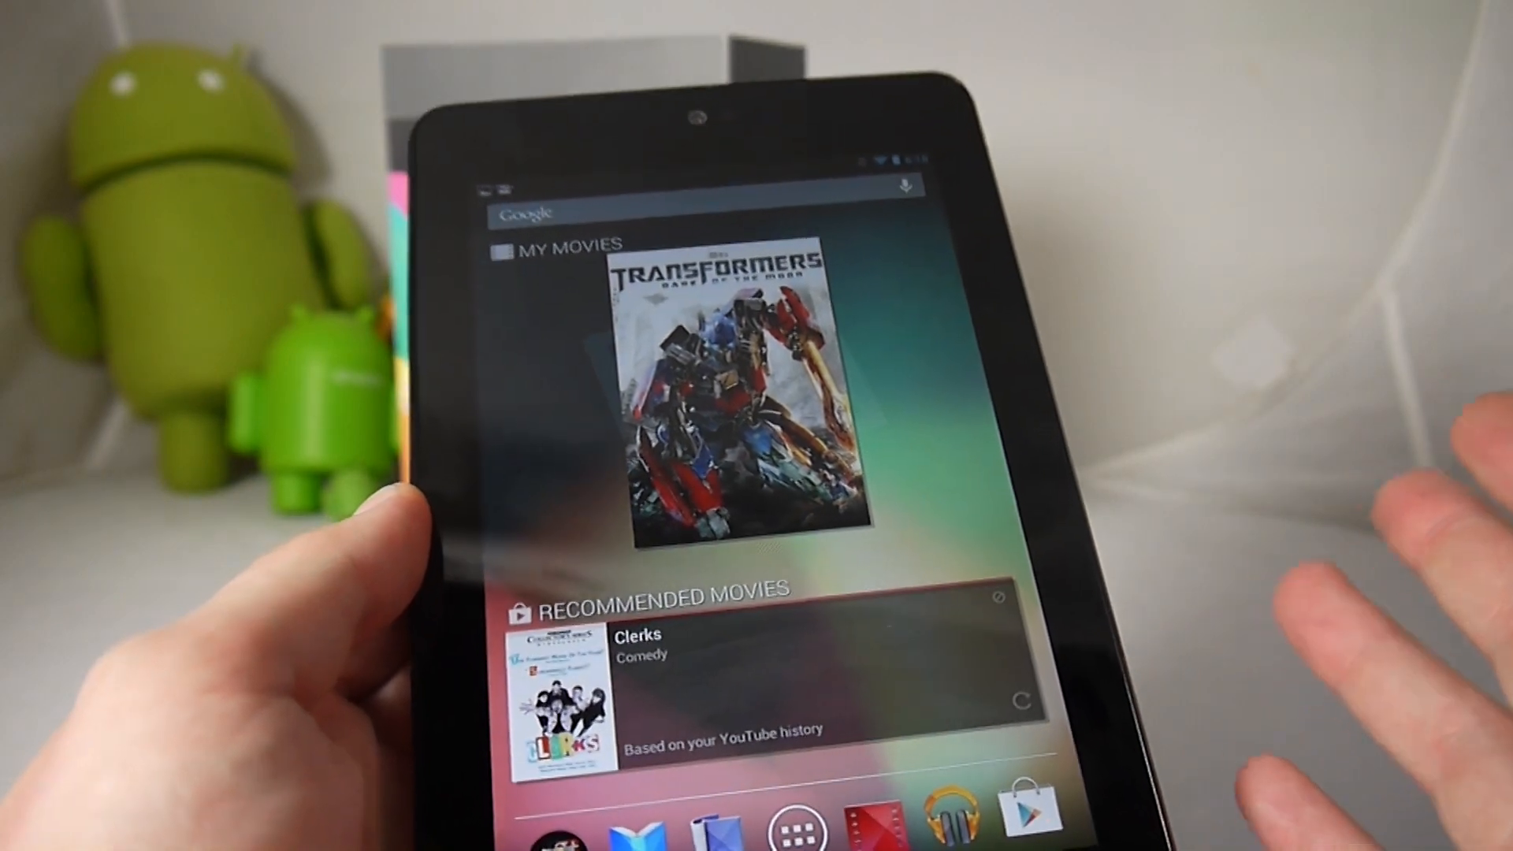
- Launch NVIDIA TegraZone and dismiss its welcome notice to reach featured games and news
left_click(796, 830)
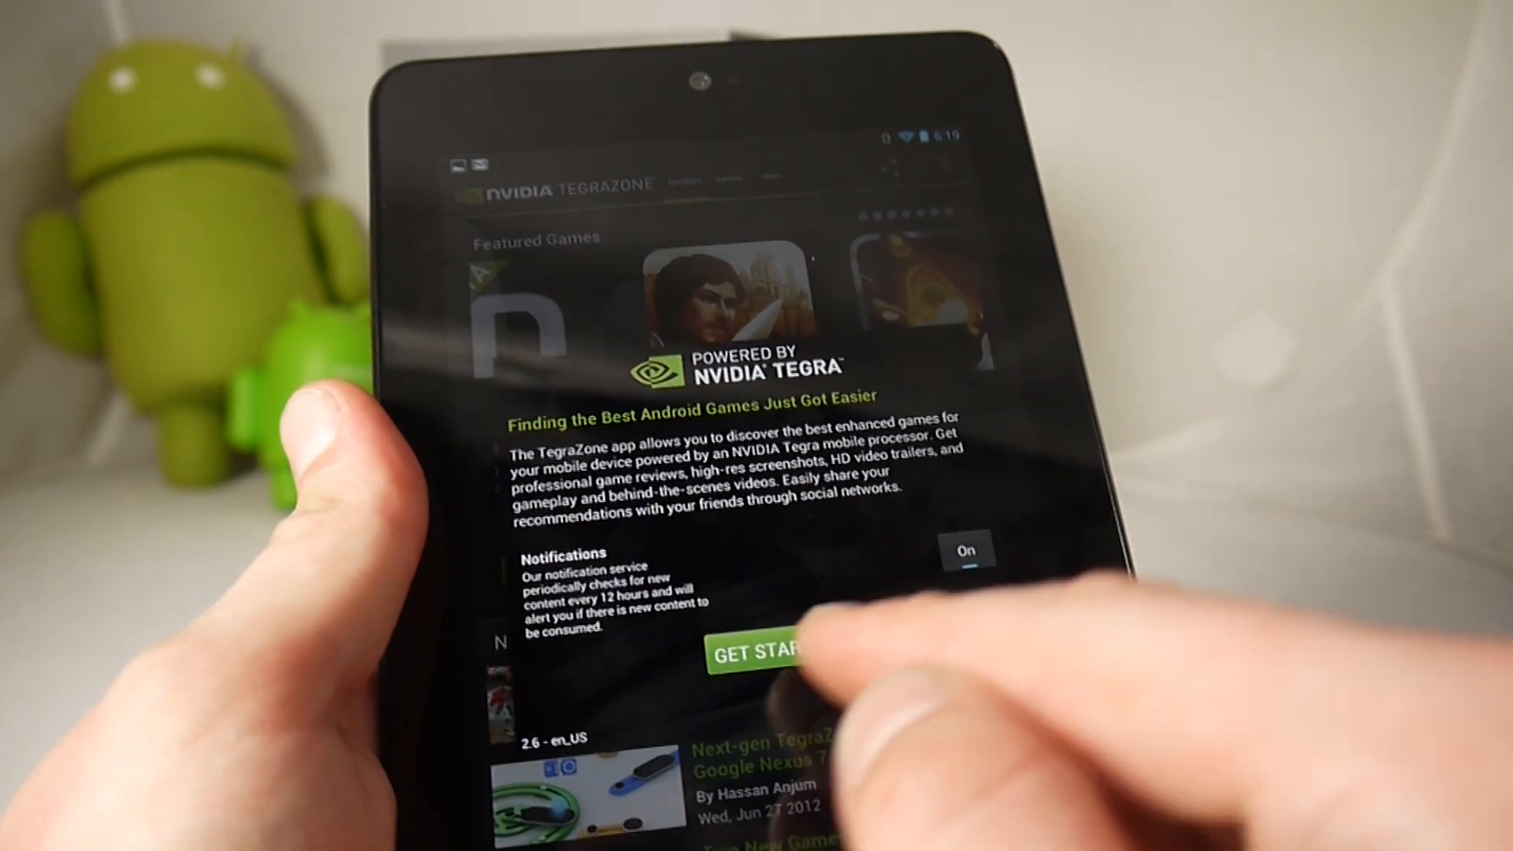
left_click(763, 651)
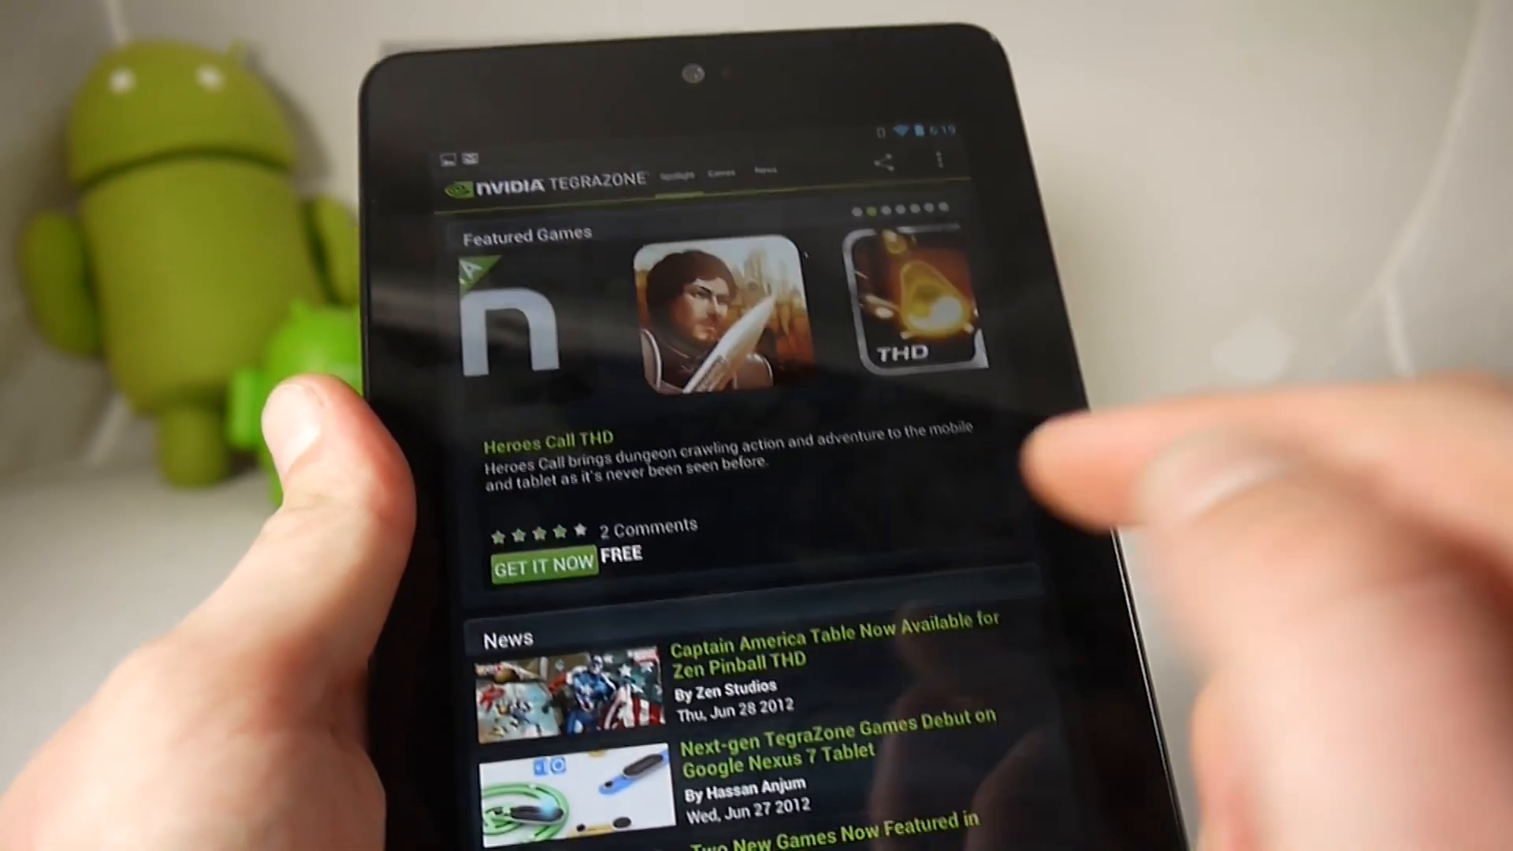